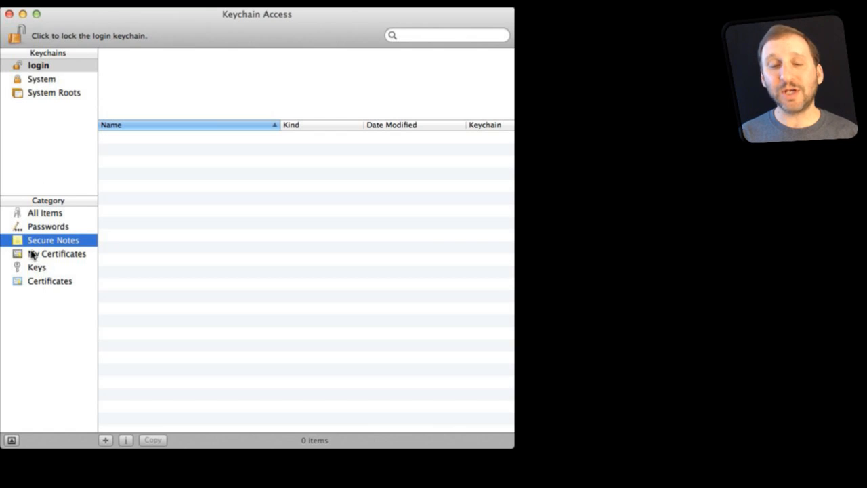
pyautogui.moveTo(47, 243)
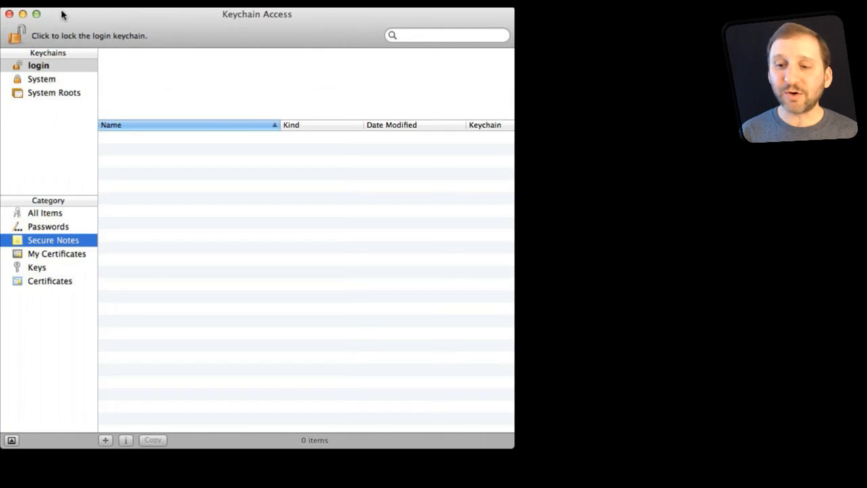
pyautogui.moveTo(105, 439)
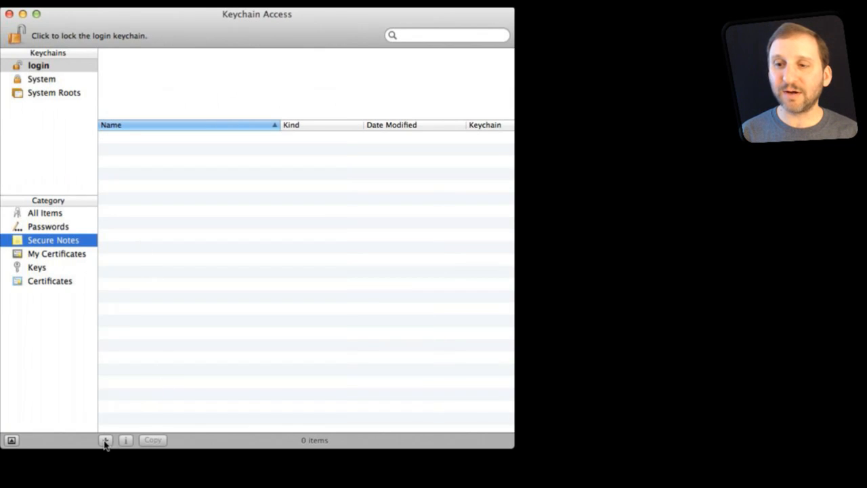
pyautogui.click(106, 439)
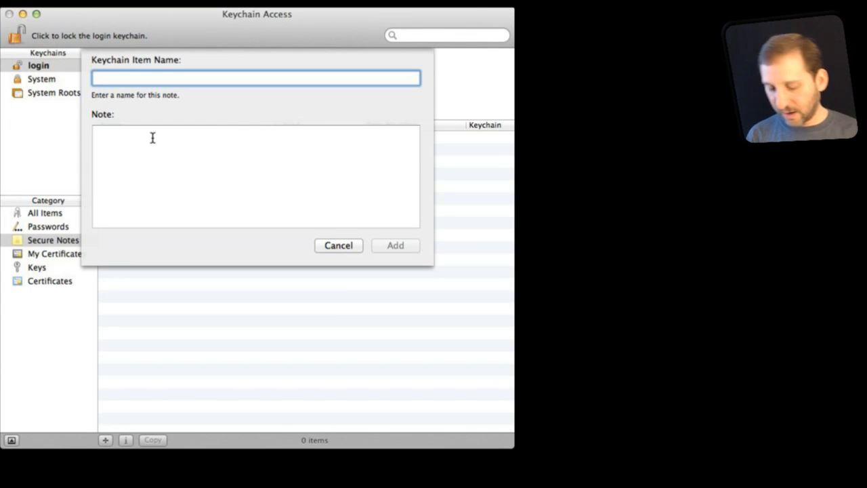
pyautogui.write('Pad')
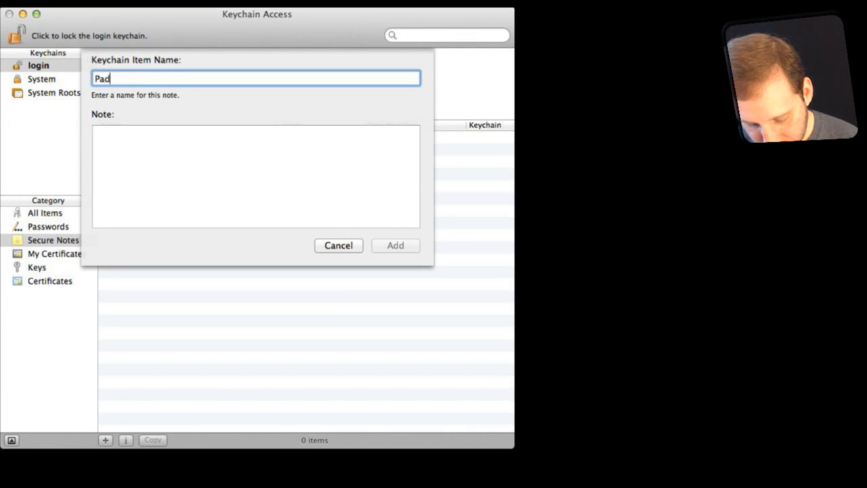
pyautogui.write('lock code')
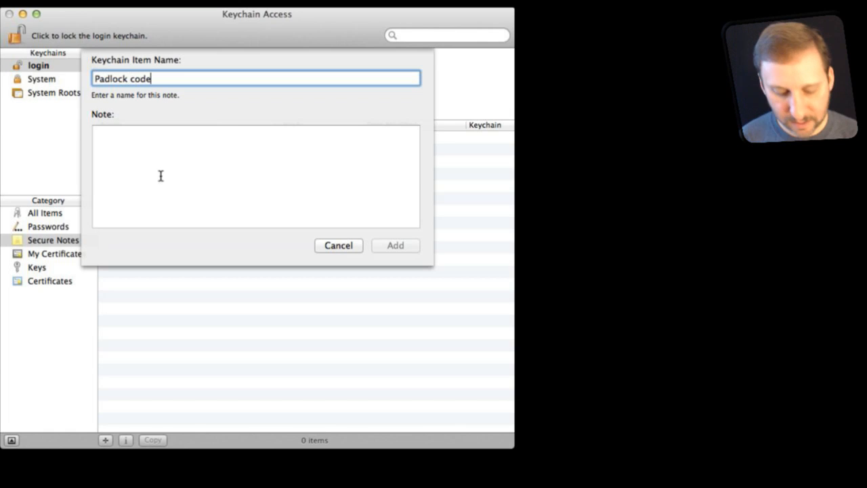
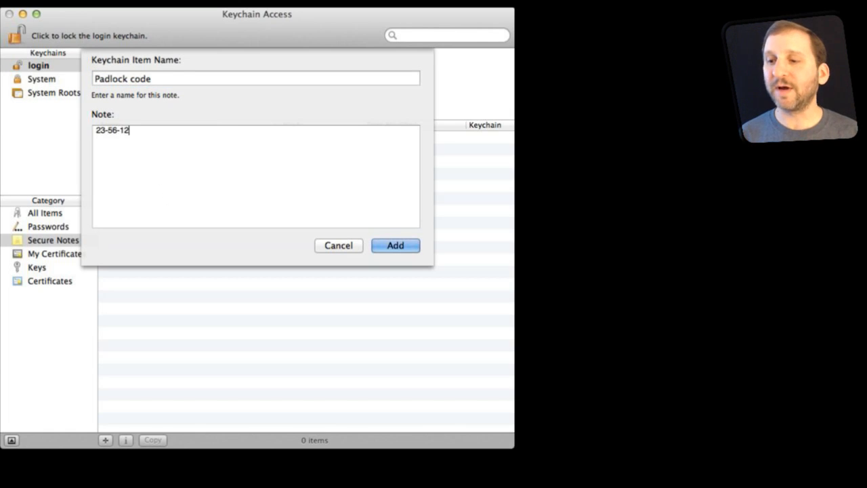
pyautogui.click(396, 245)
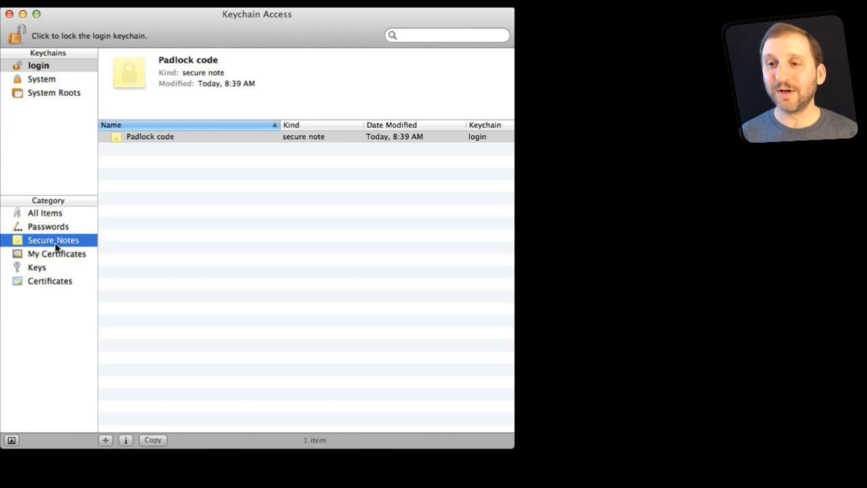
# Step: View the Padlock code note's attributes, with the note contents kept hidden
pyautogui.doubleClick(149, 135)
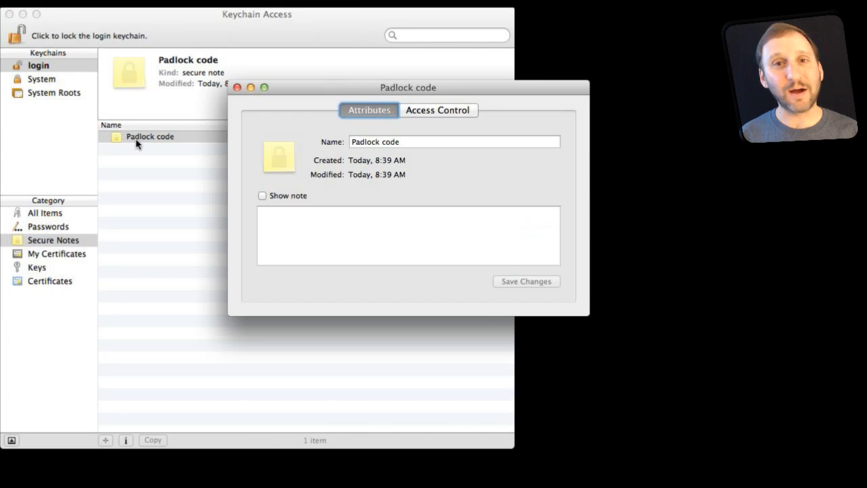
pyautogui.moveTo(338, 93)
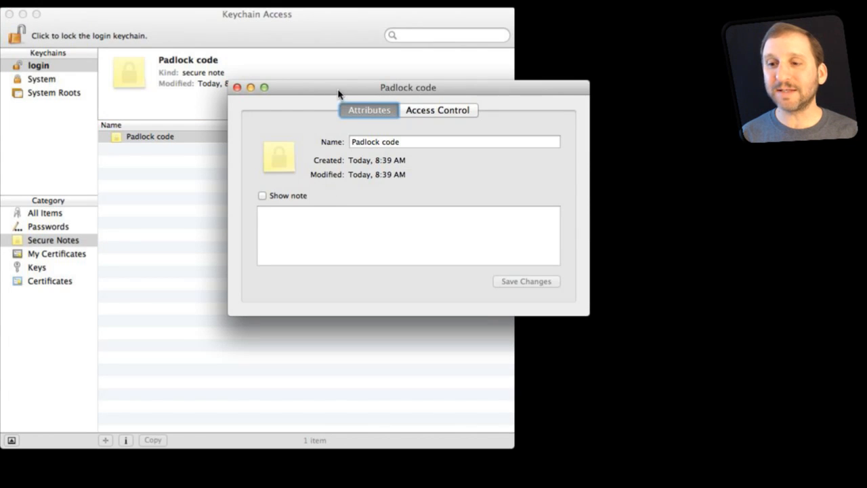
pyautogui.click(263, 195)
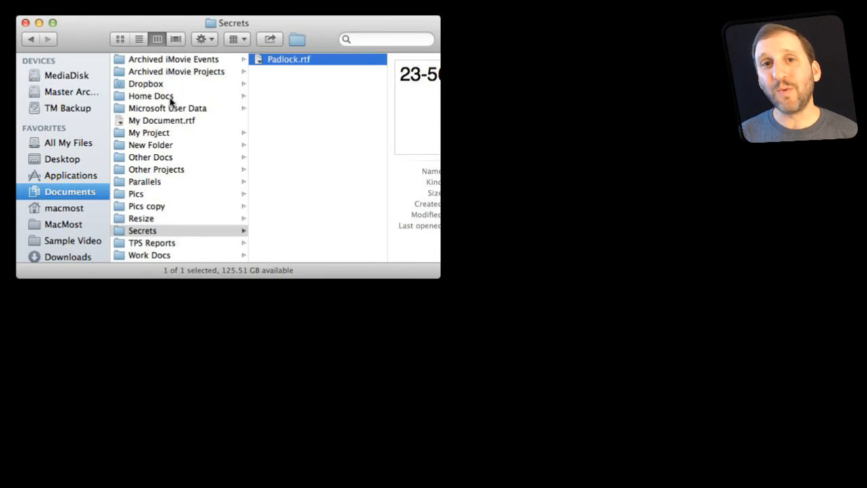
pyautogui.moveTo(201, 97)
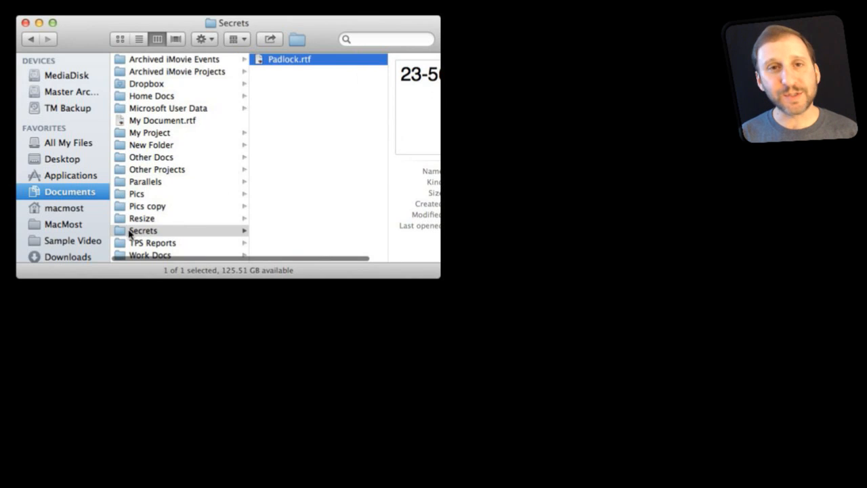
pyautogui.click(143, 231)
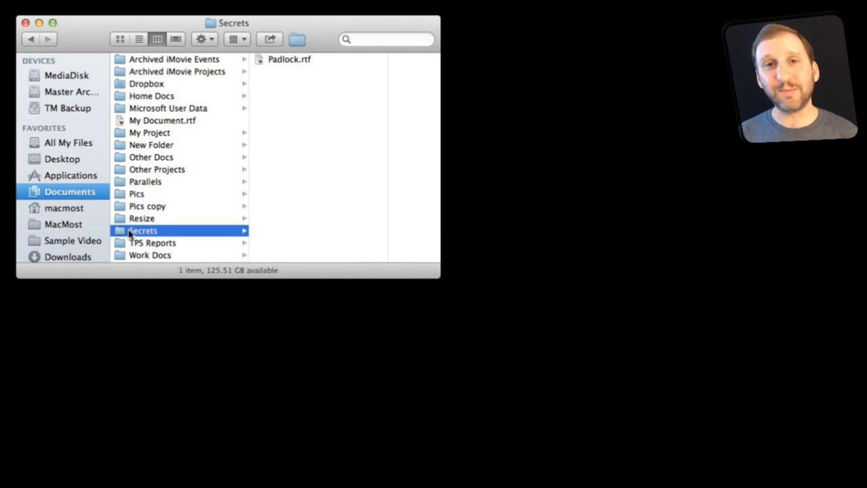
pyautogui.moveTo(263, 190)
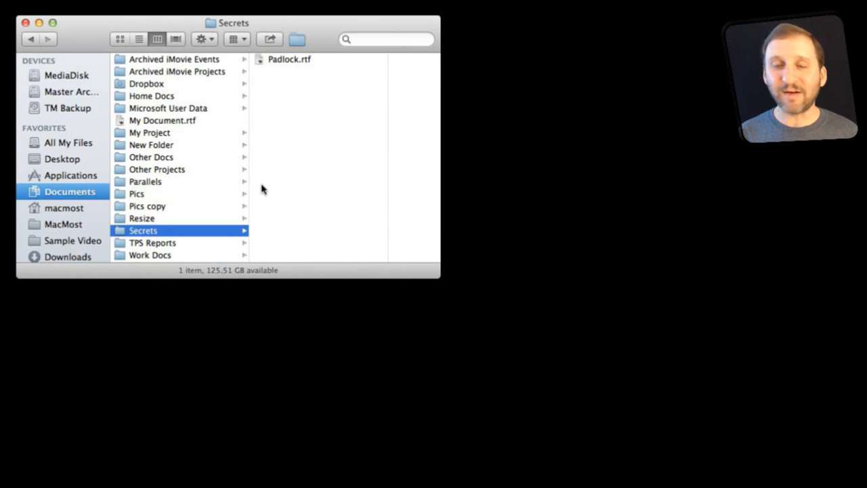
pyautogui.moveTo(276, 92)
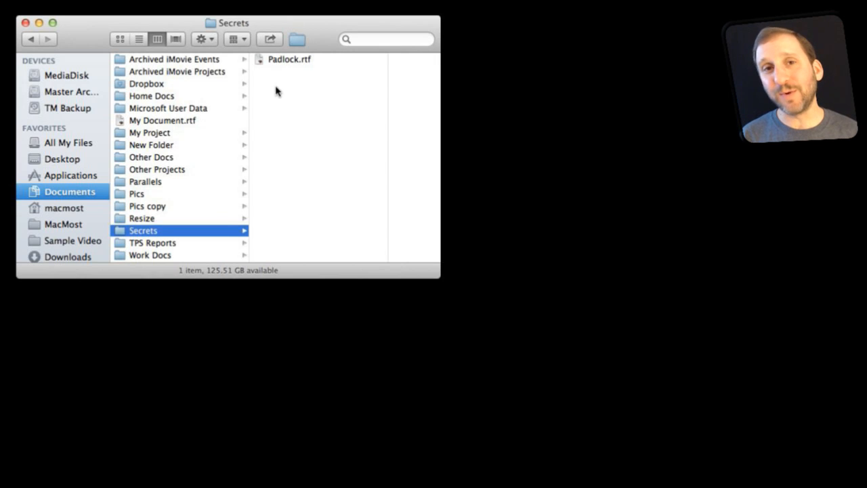
pyautogui.moveTo(309, 82)
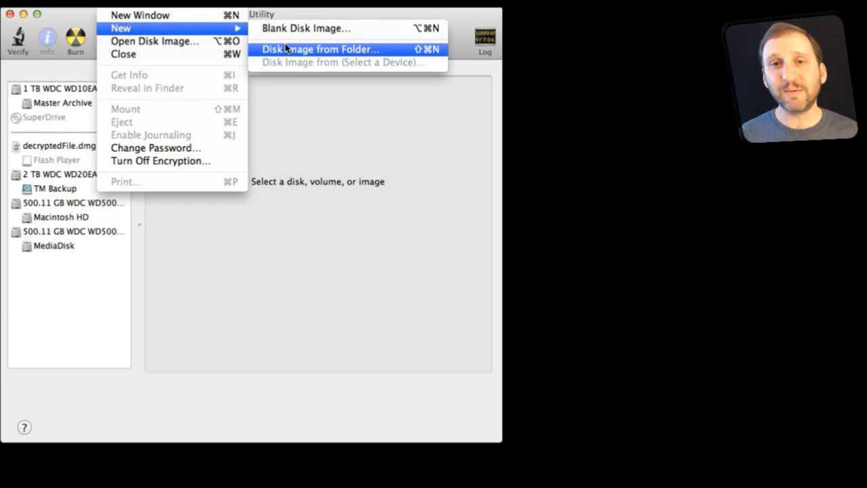
# Step: Start a new disk image from the Documents/Secrets folder
pyautogui.click(320, 49)
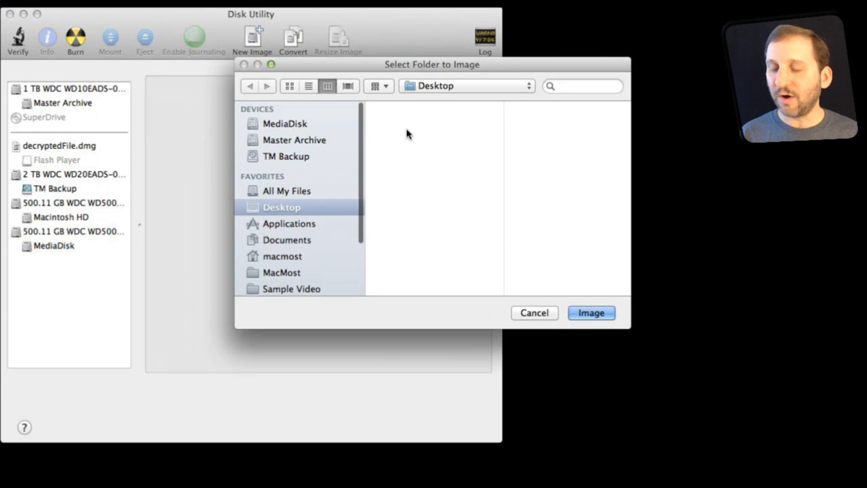
pyautogui.click(287, 238)
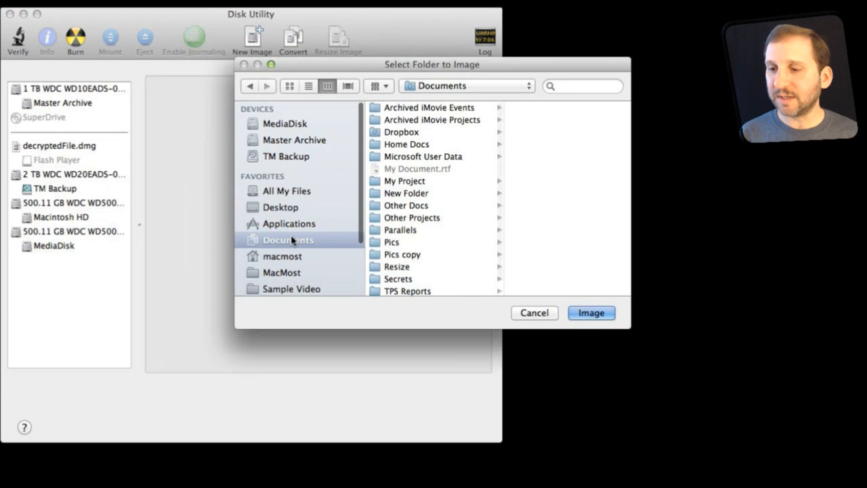
pyautogui.click(398, 279)
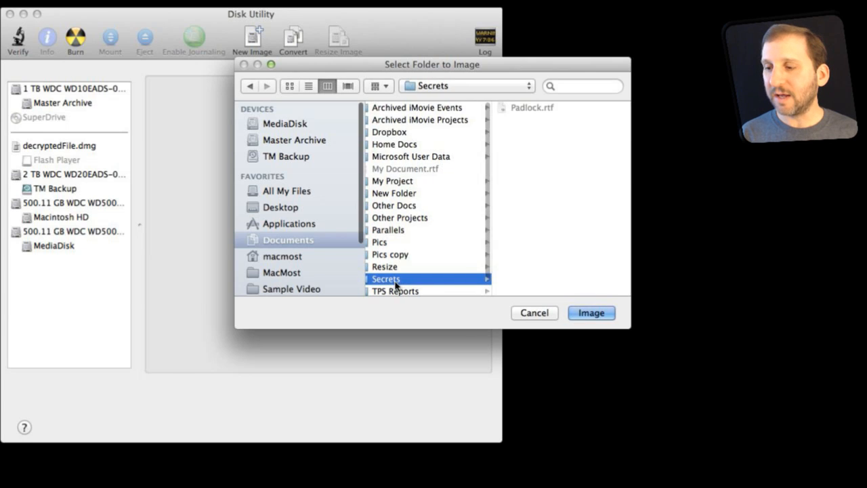
pyautogui.click(591, 311)
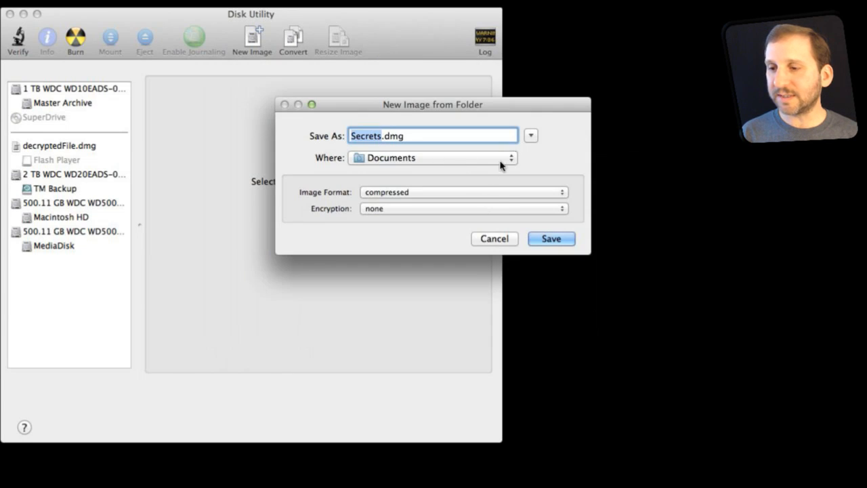
# Step: Save it as Secrets.dmg in Documents with 128-bit AES encryption
pyautogui.click(463, 192)
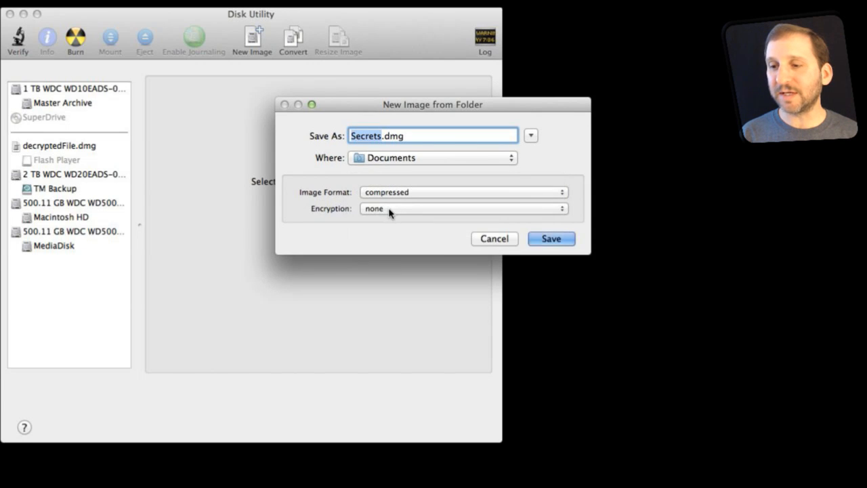
pyautogui.click(464, 209)
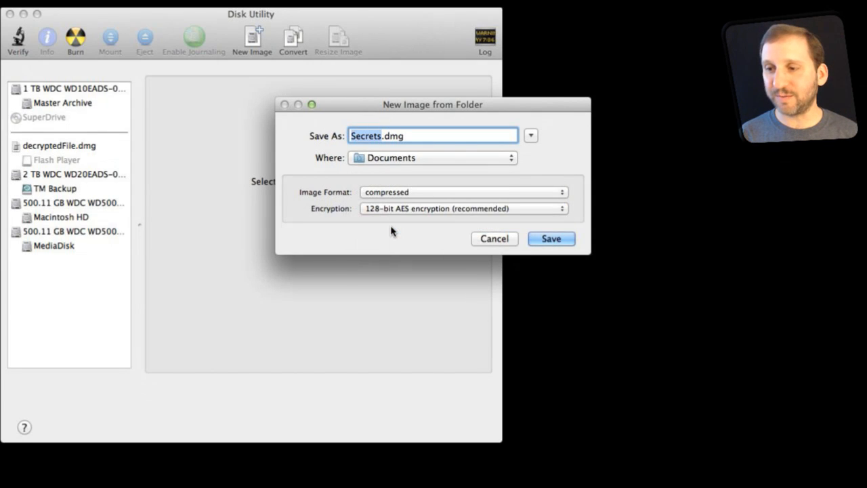
pyautogui.moveTo(466, 167)
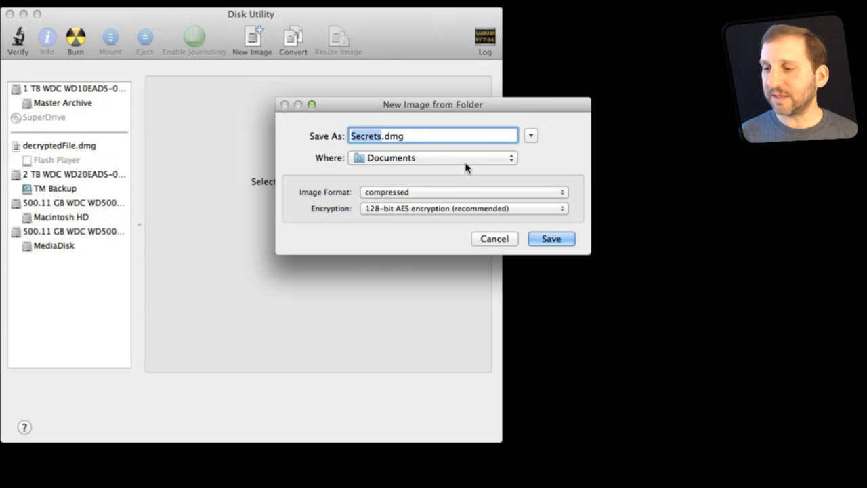
pyautogui.click(550, 238)
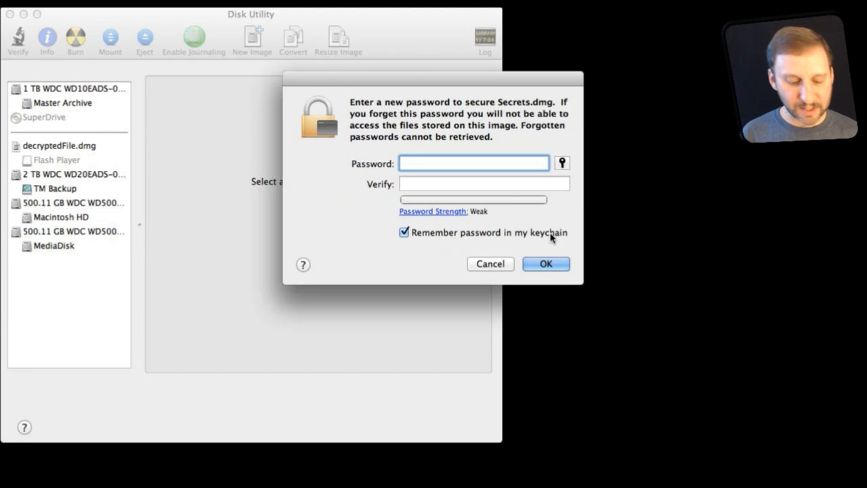
# Step: Set and verify the image password without saving it to the keychain, creating Secrets.dmg
pyautogui.write('•••')
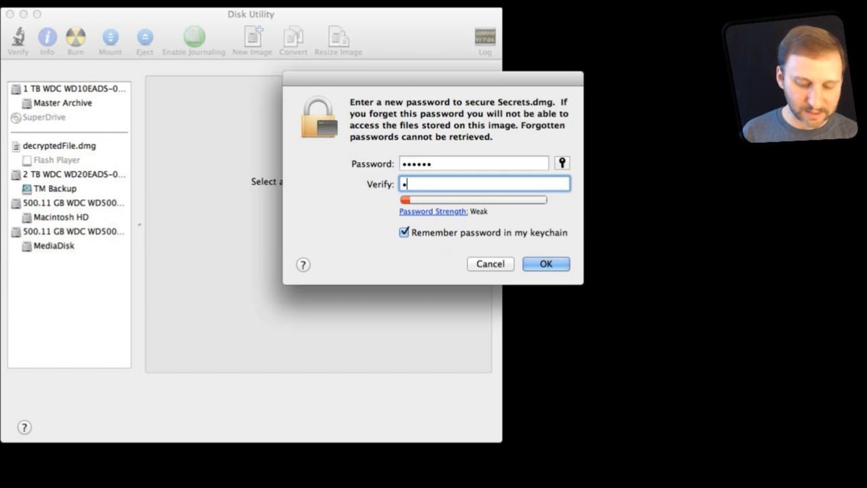
pyautogui.write('password')
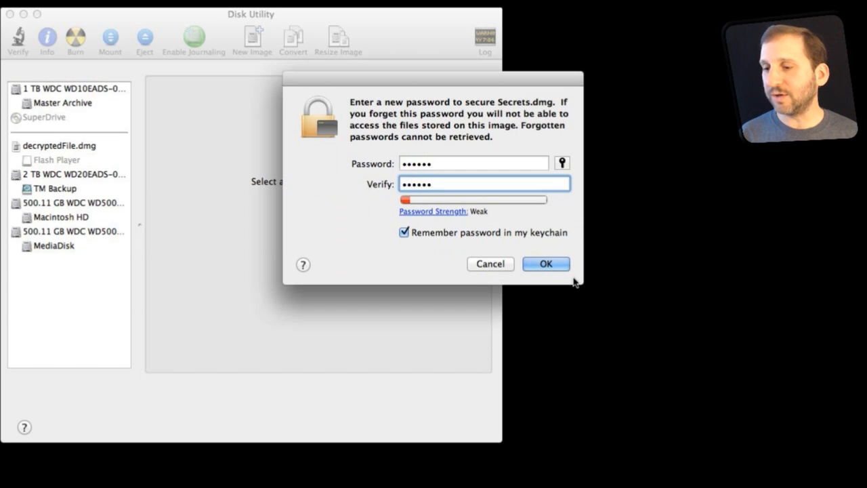
pyautogui.moveTo(419, 236)
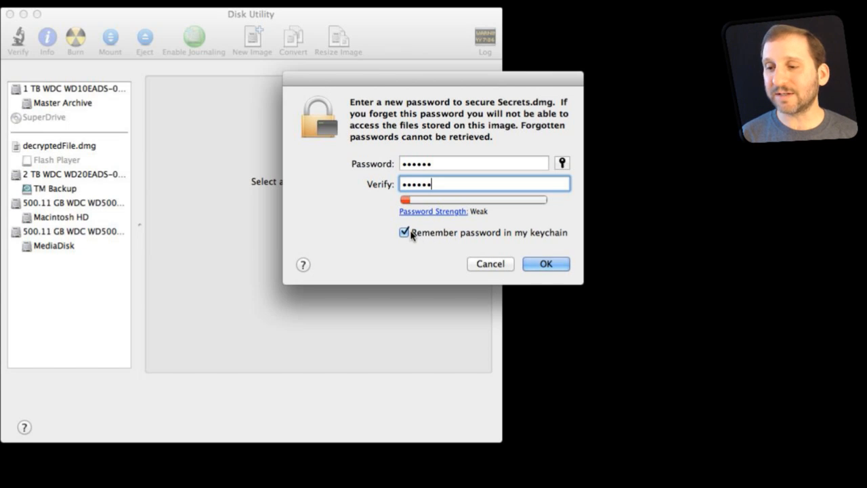
pyautogui.click(404, 233)
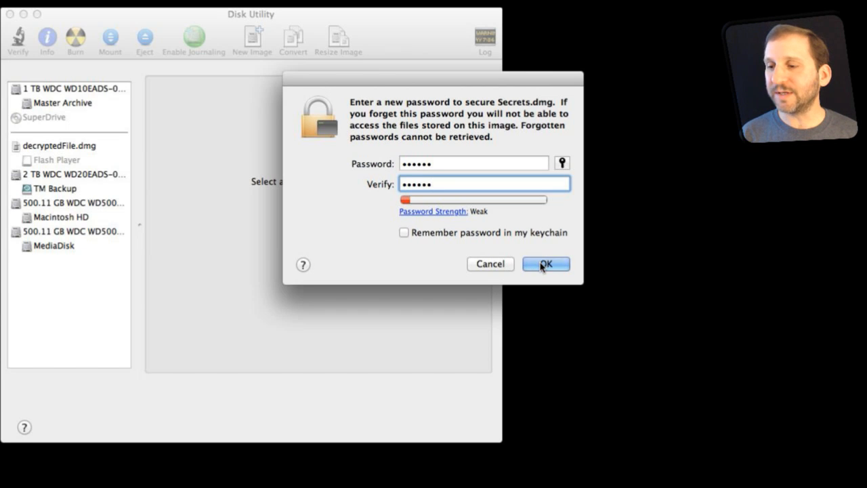
pyautogui.click(546, 263)
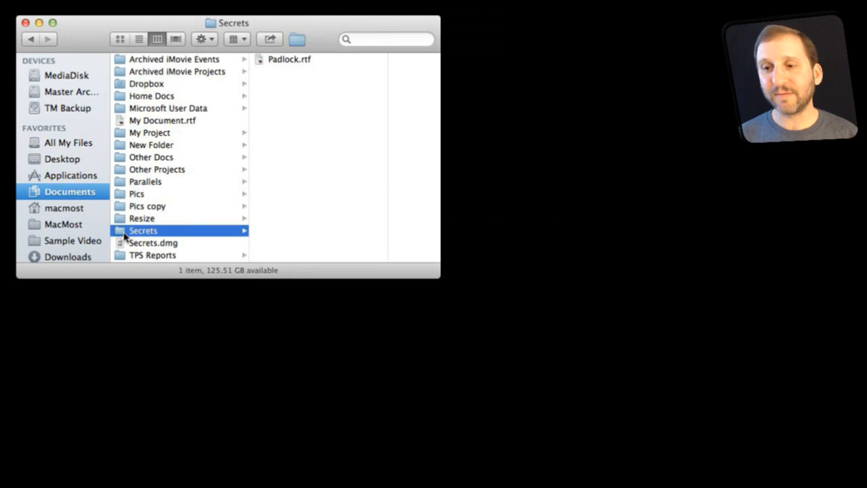
# Step: Mount Secrets.dmg by entering its password and browse the unlocked volume
pyautogui.click(152, 242)
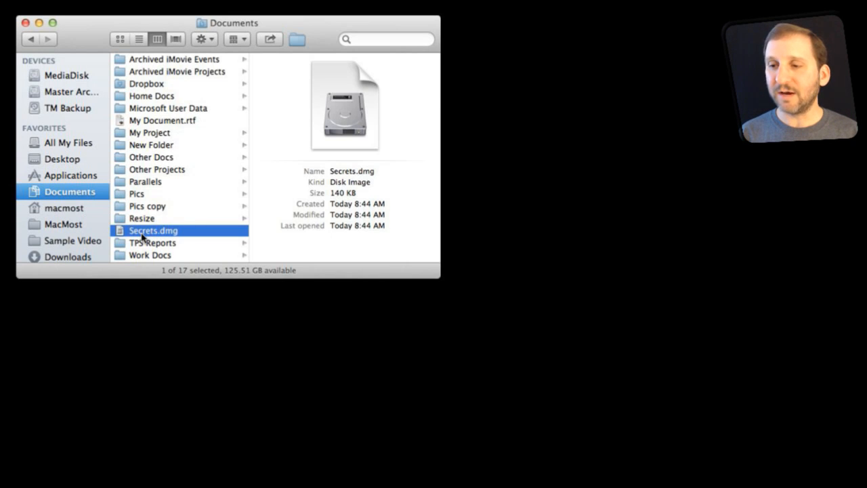
pyautogui.doubleClick(152, 230)
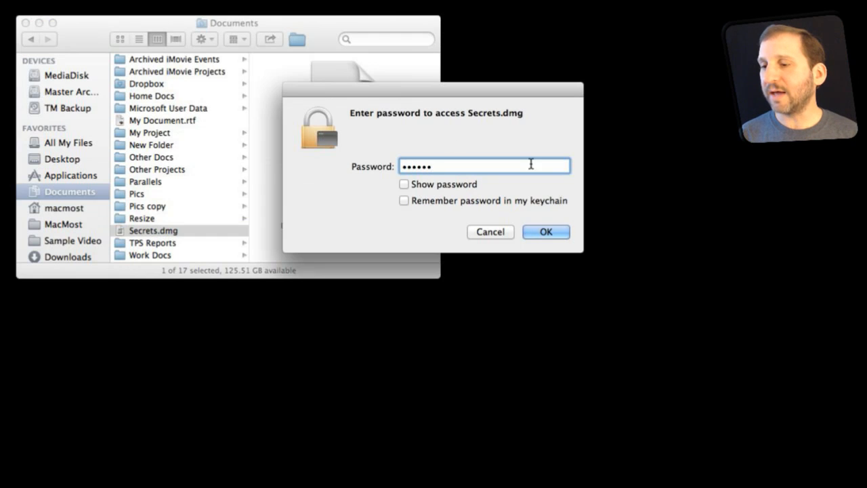
pyautogui.click(546, 232)
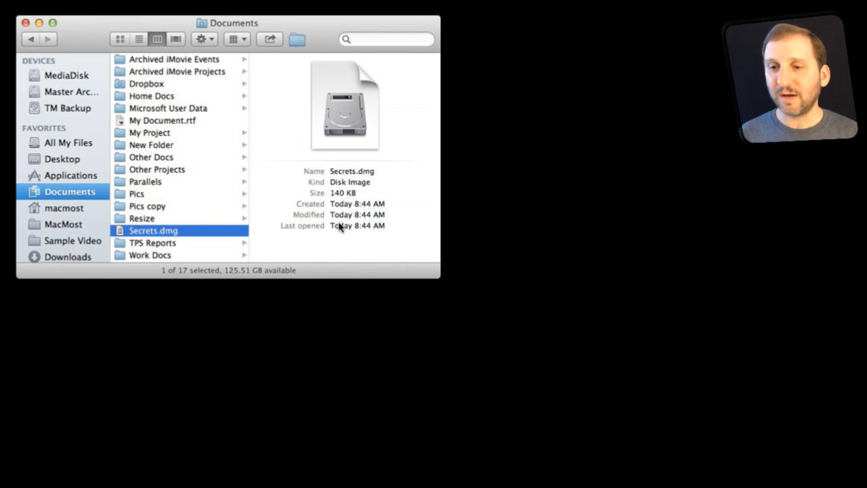
pyautogui.doubleClick(151, 230)
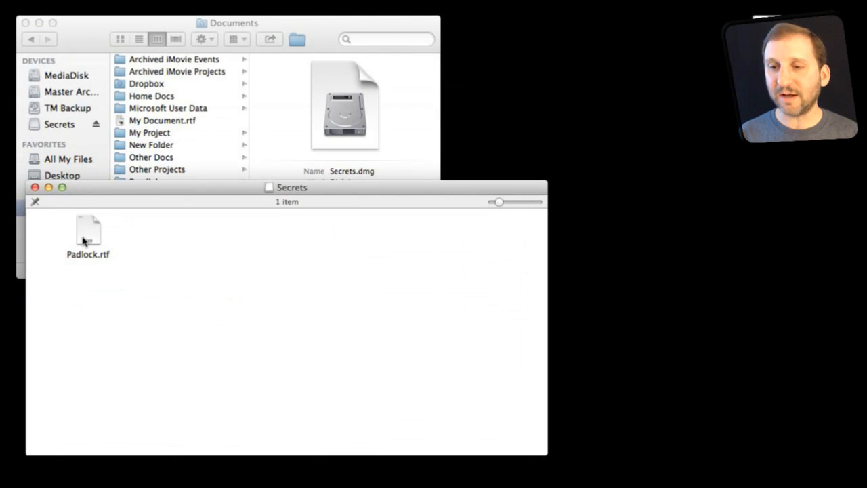
# Step: Check Padlock.rtf inside, then close the window and eject the Secrets volume
pyautogui.click(88, 230)
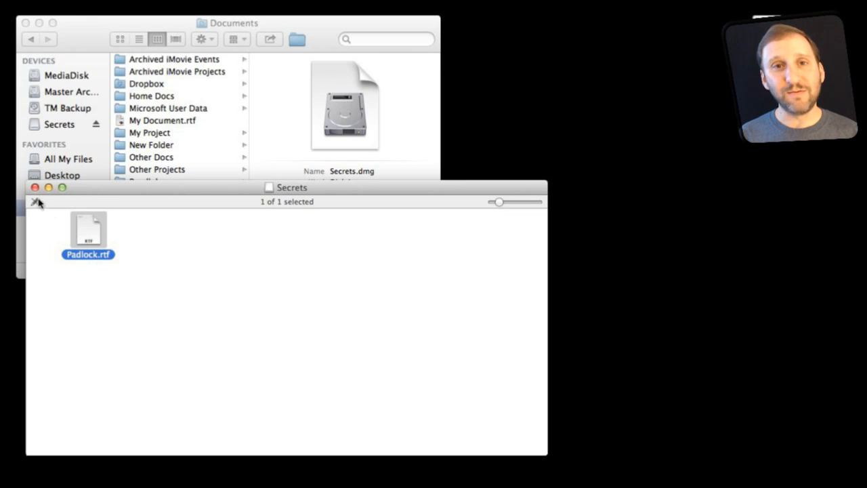
pyautogui.click(36, 187)
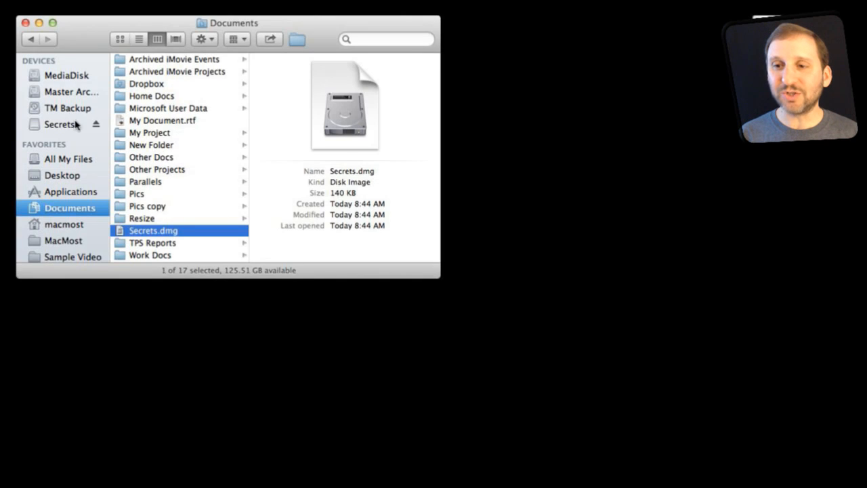
pyautogui.click(94, 124)
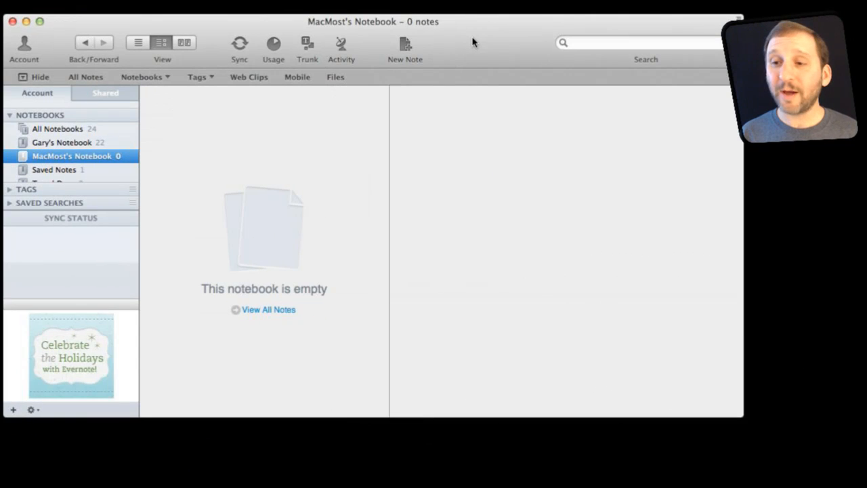
pyautogui.moveTo(142, 192)
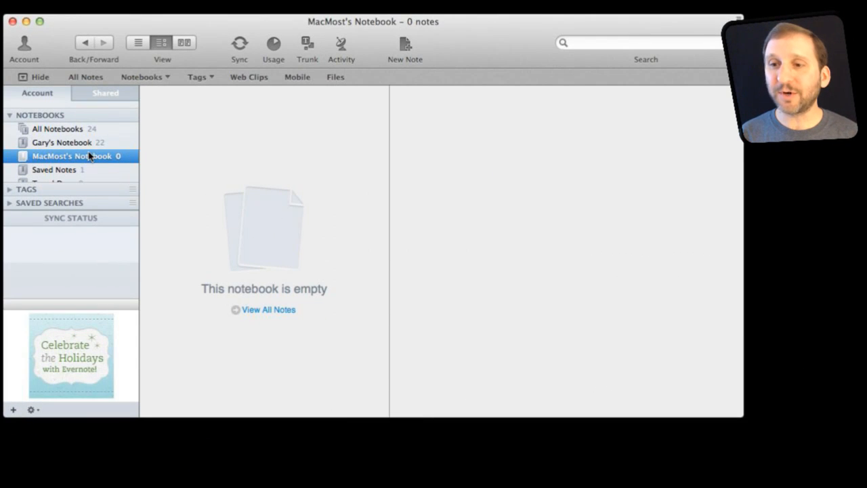
pyautogui.moveTo(214, 98)
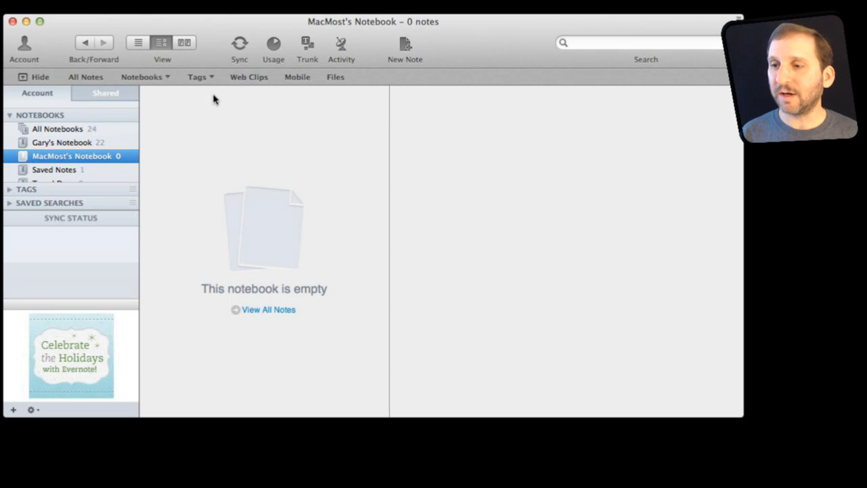
# Step: Create a new note titled 'Secrets' in MacMost's Notebook
pyautogui.click(404, 43)
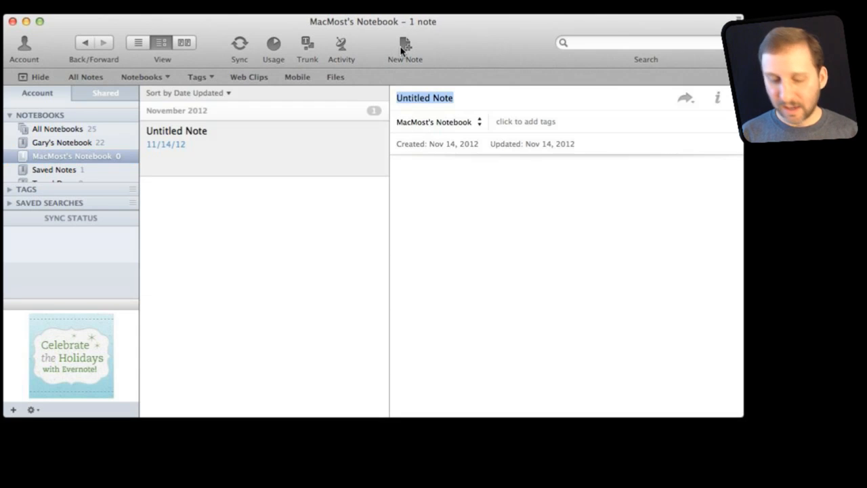
pyautogui.write('Sec')
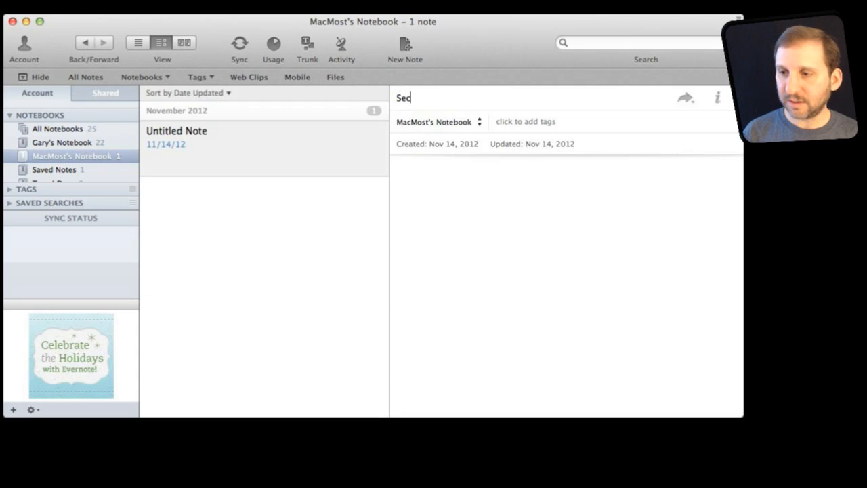
pyautogui.write('rets')
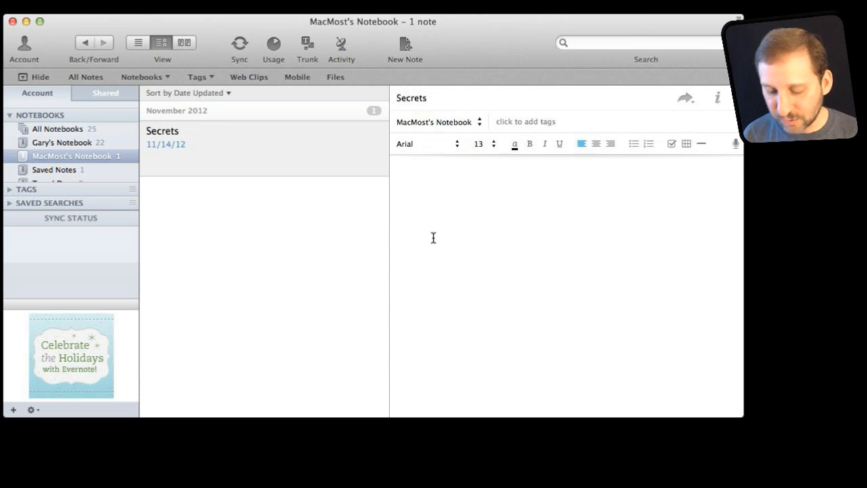
pyautogui.write('Pa')
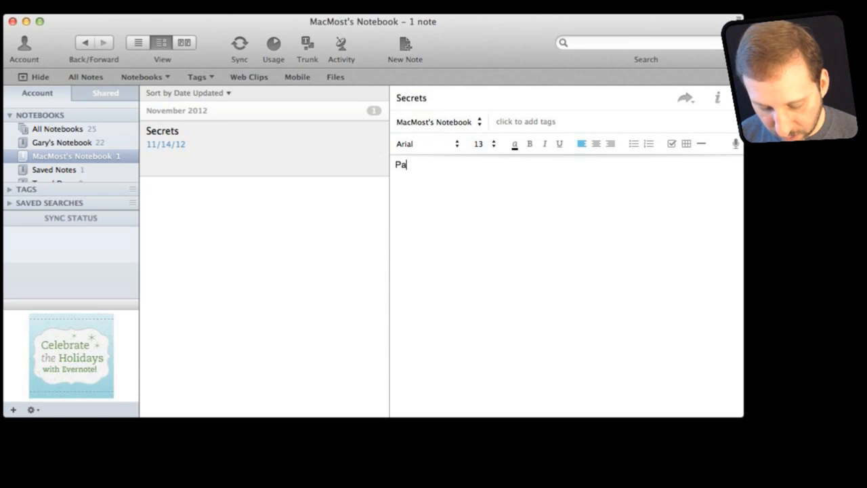
pyautogui.write('dlock code:')
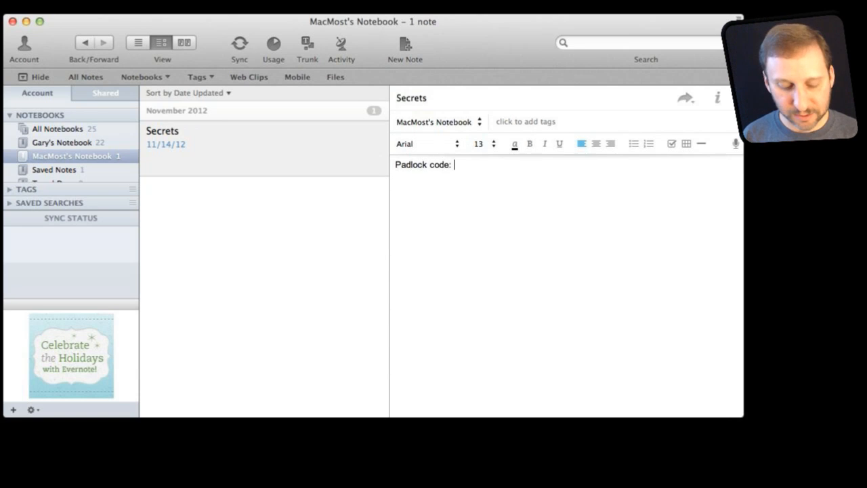
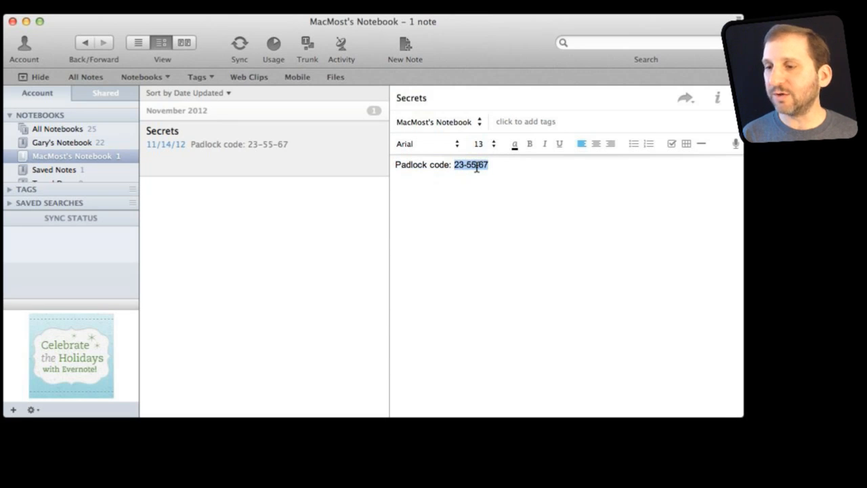
# Step: Encrypt the selected padlock code behind a passphrase using Encrypt Selected Text
pyautogui.rightClick(471, 165)
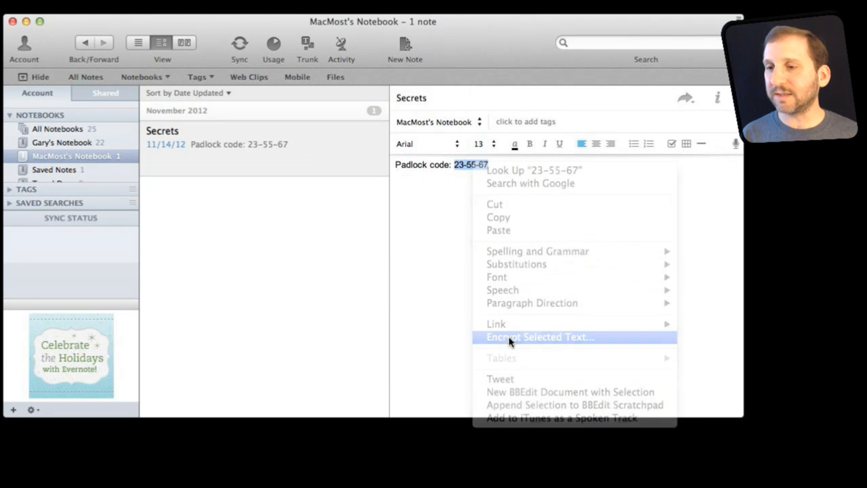
pyautogui.click(539, 336)
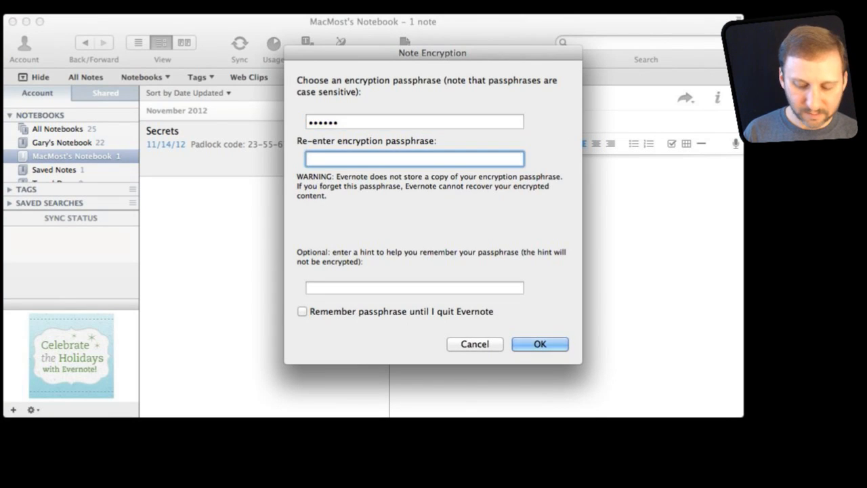
pyautogui.write('••')
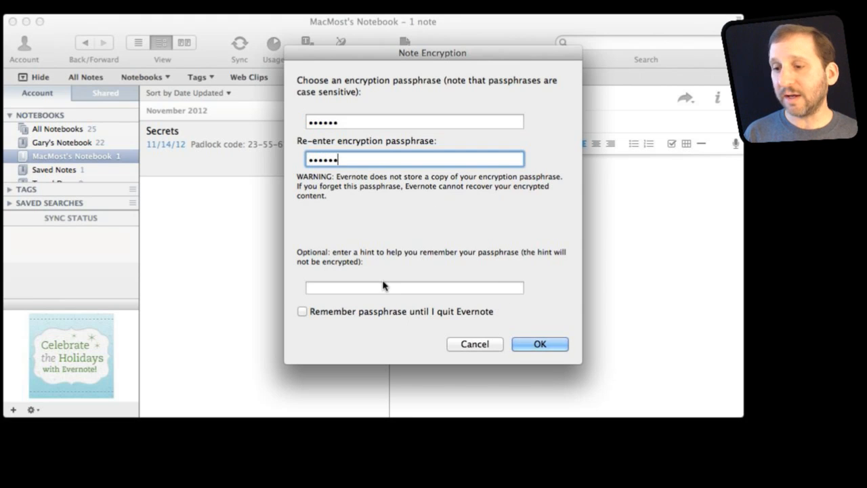
pyautogui.moveTo(339, 305)
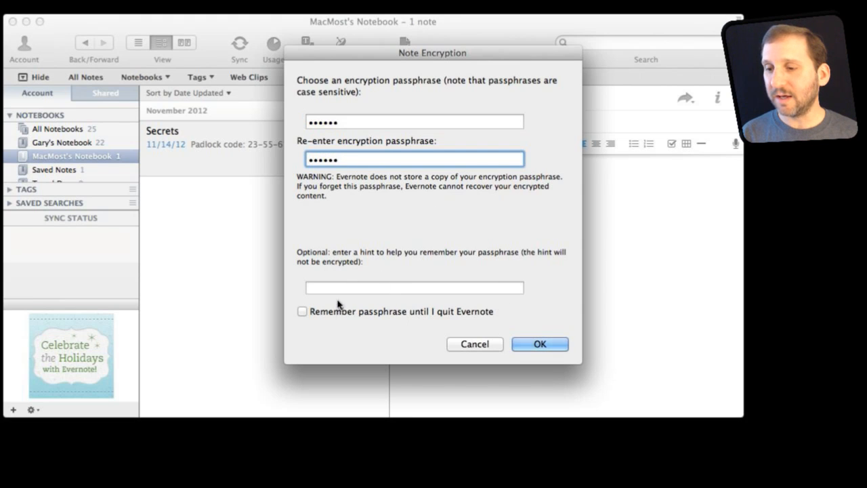
pyautogui.moveTo(302, 320)
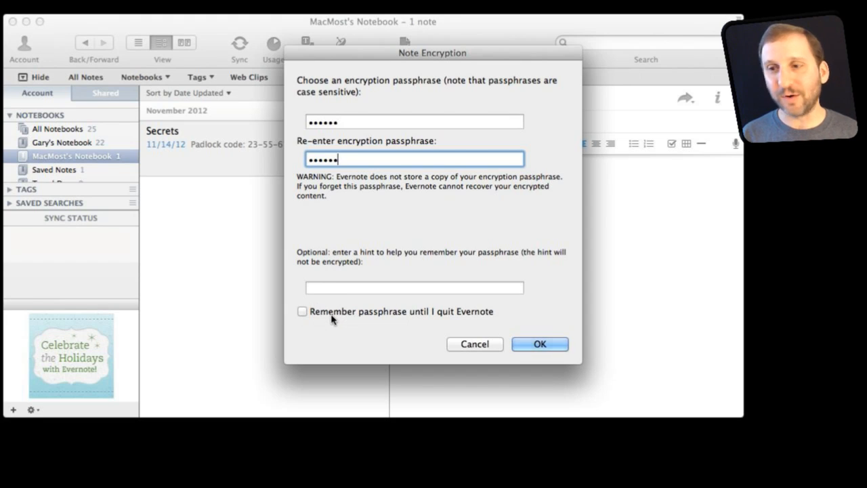
pyautogui.moveTo(369, 325)
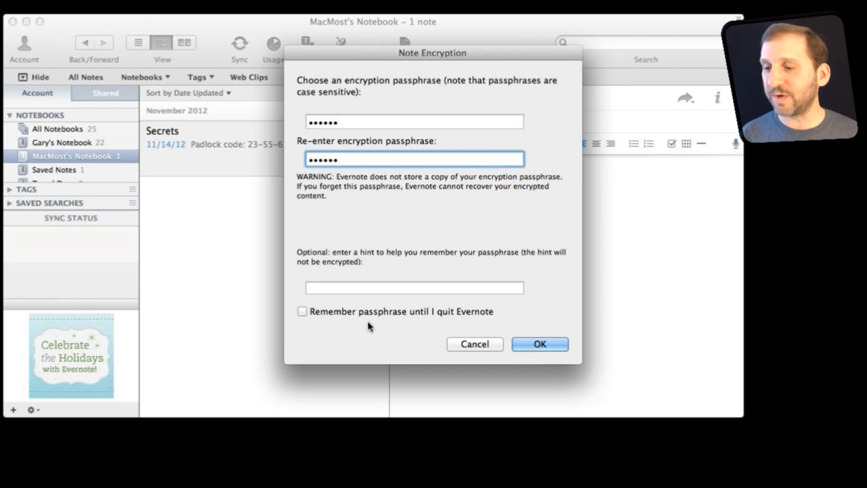
pyautogui.click(539, 344)
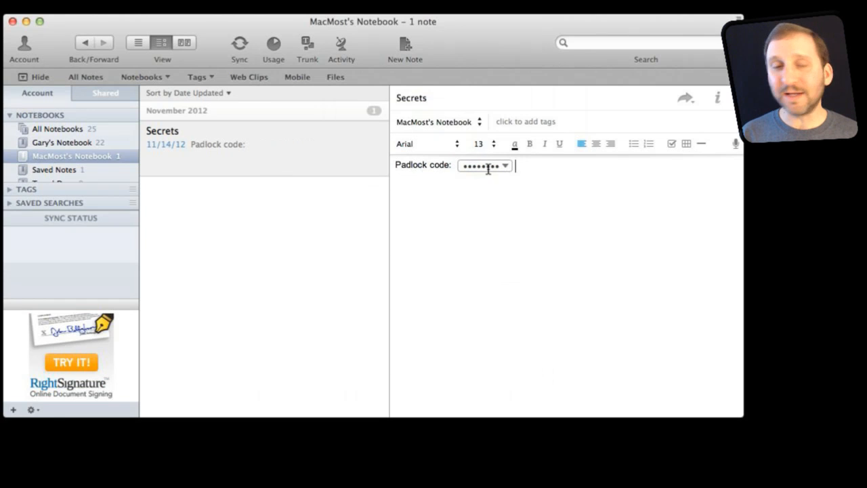
pyautogui.moveTo(485, 165)
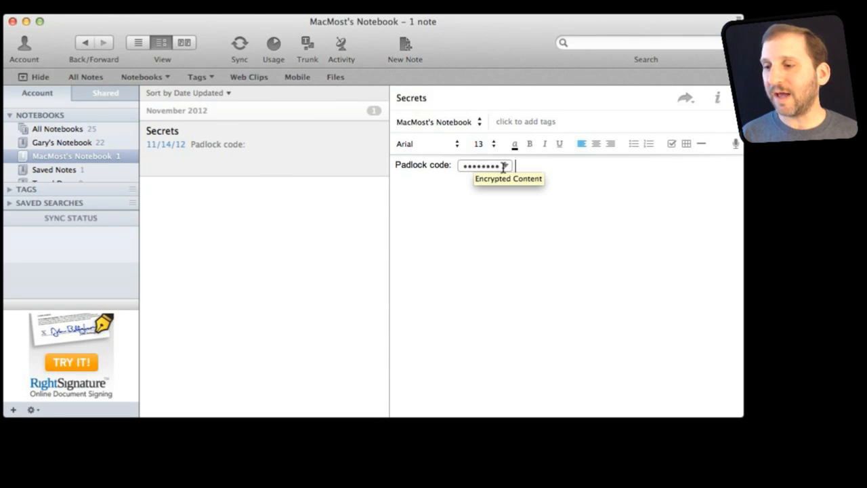
# Step: Decrypt the encrypted code block by entering its passphrase
pyautogui.click(504, 165)
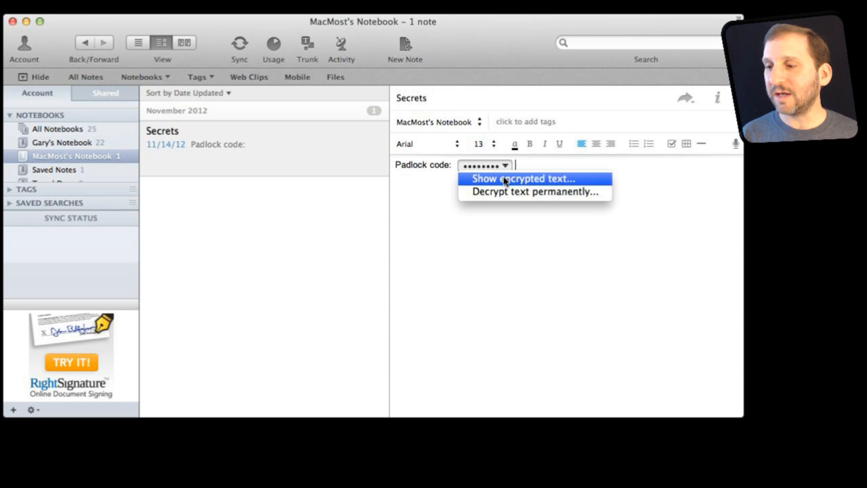
pyautogui.click(523, 179)
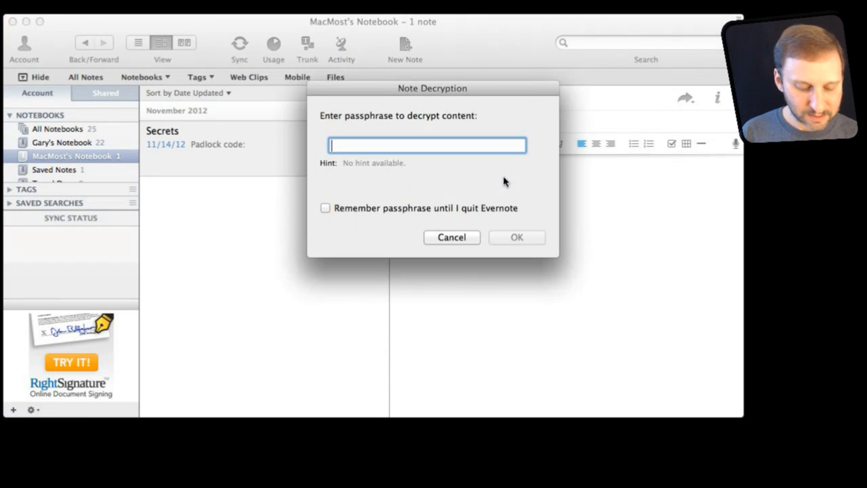
pyautogui.write('•••••')
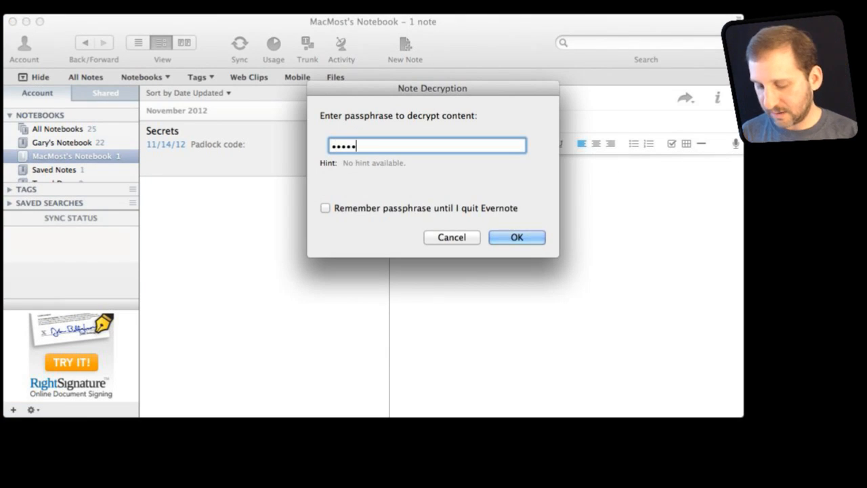
pyautogui.click(517, 237)
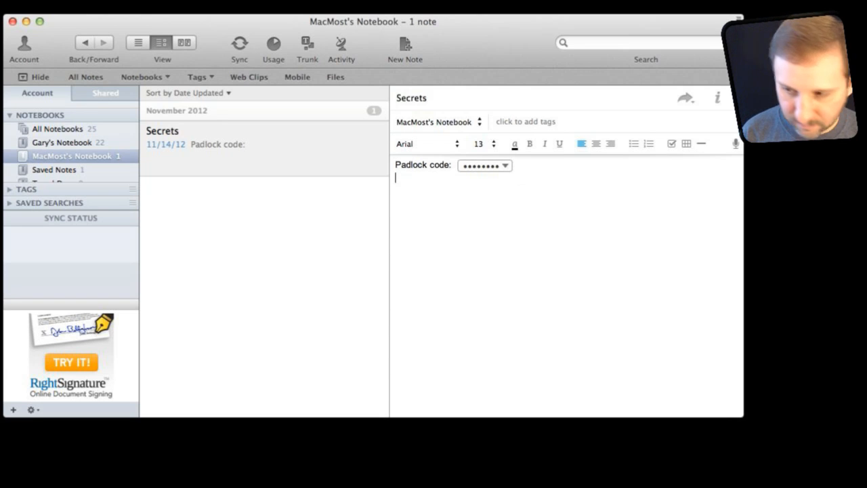
# Step: Add the line 'Box number: 3457' to the Secrets note
pyautogui.write('Box n')
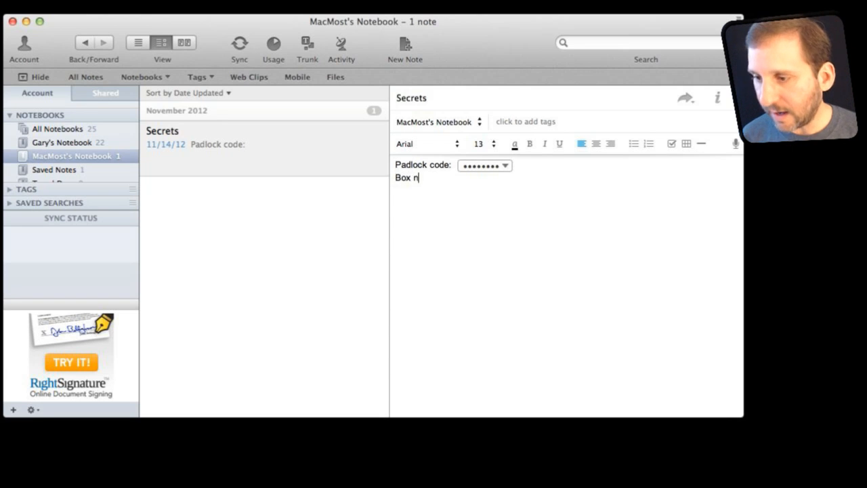
pyautogui.write('umber')
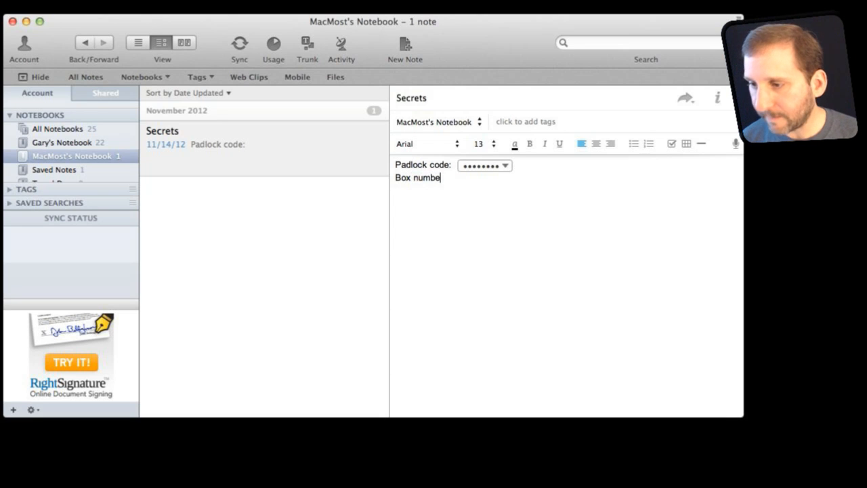
pyautogui.write('r: 3')
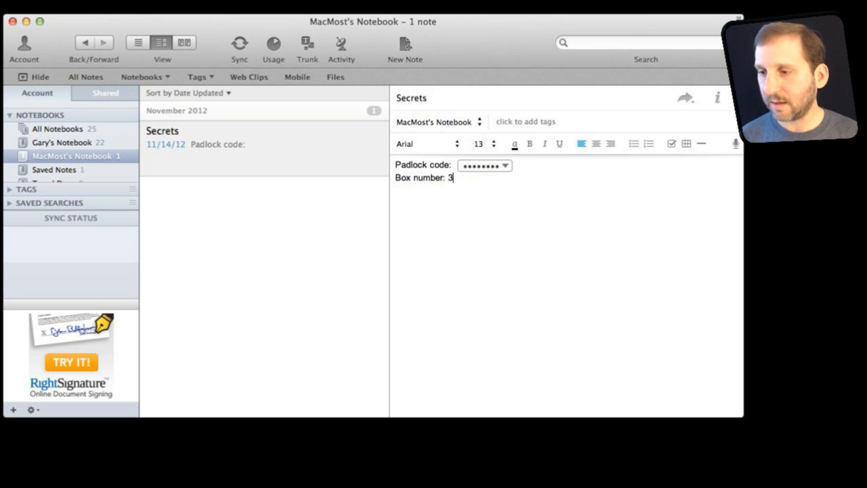
pyautogui.write('457')
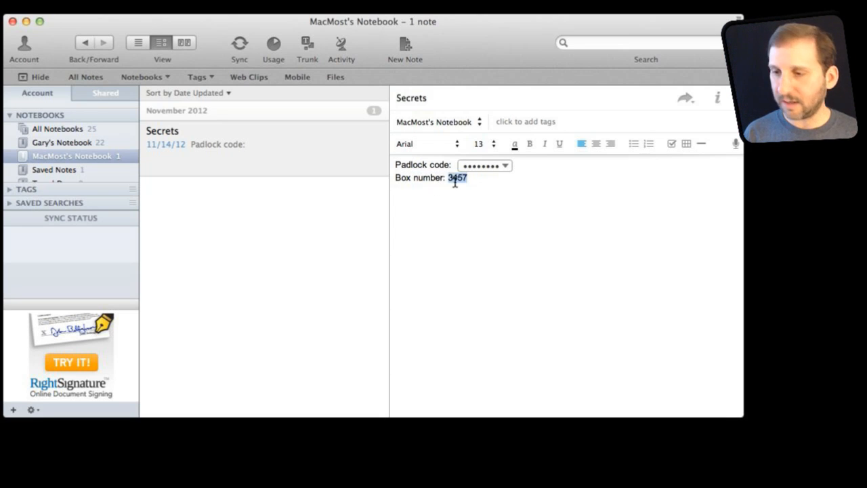
# Step: Encrypt the selected number 3457 behind a passphrase
pyautogui.rightClick(458, 177)
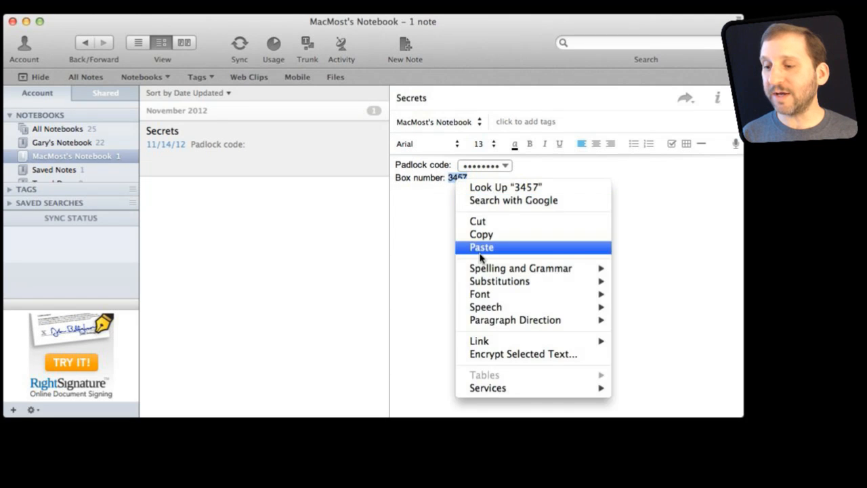
pyautogui.click(523, 354)
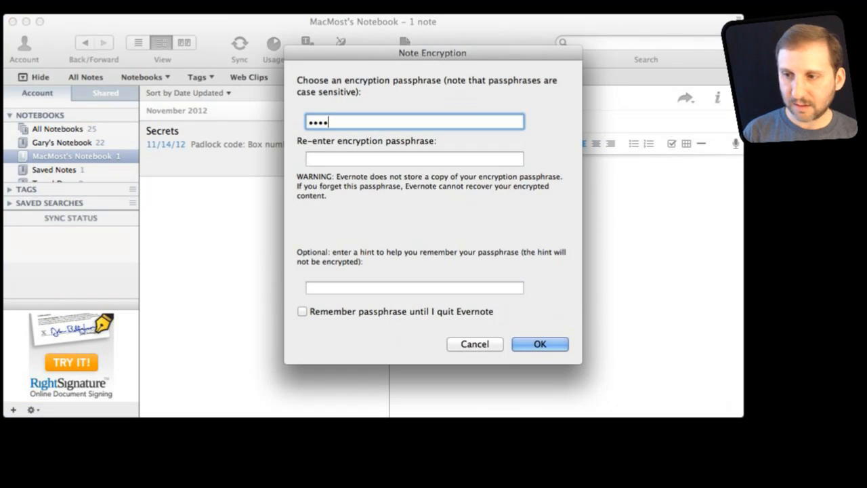
pyautogui.click(539, 345)
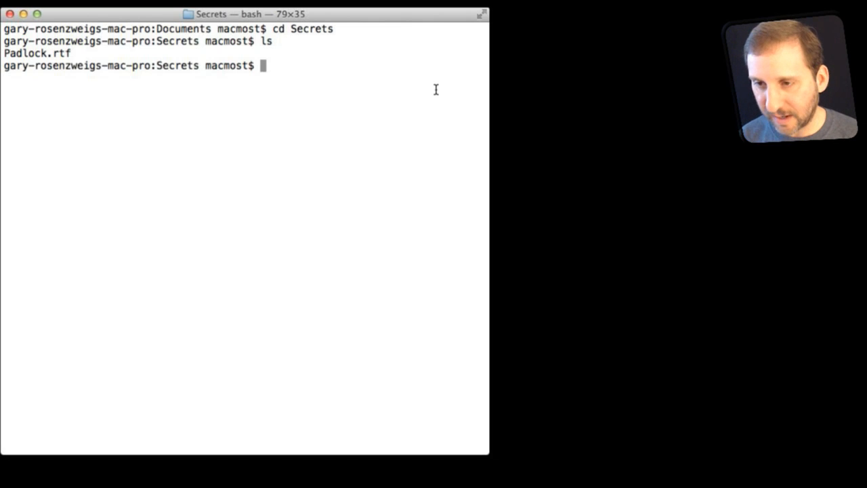
# Step: Run 'zip -e Padlock.zip Padlock.rtf' and set its password to create the encrypted archive
pyautogui.write('zip')
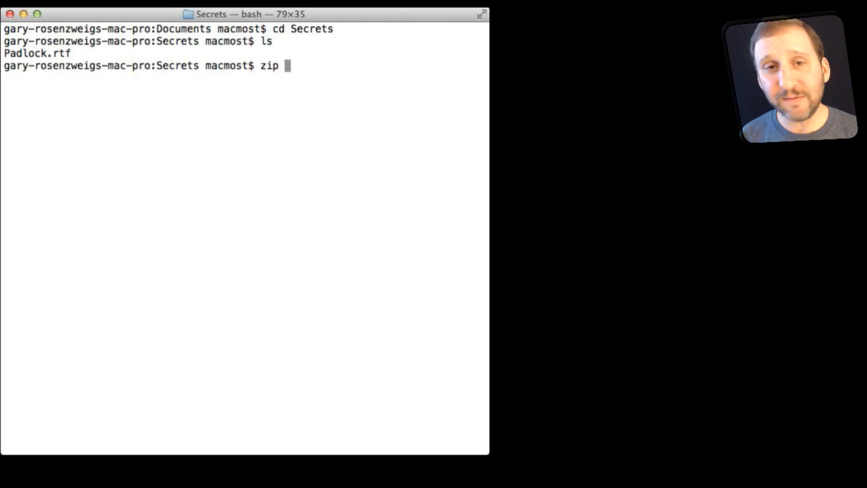
pyautogui.write('-e')
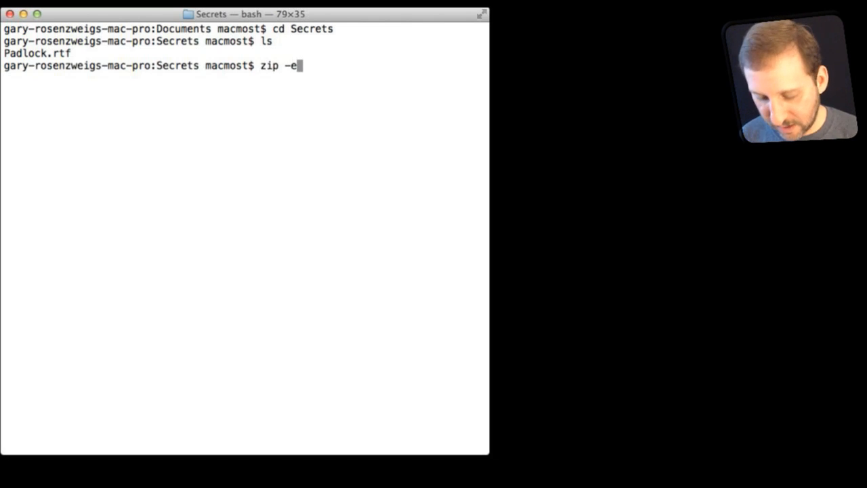
pyautogui.write('Pad')
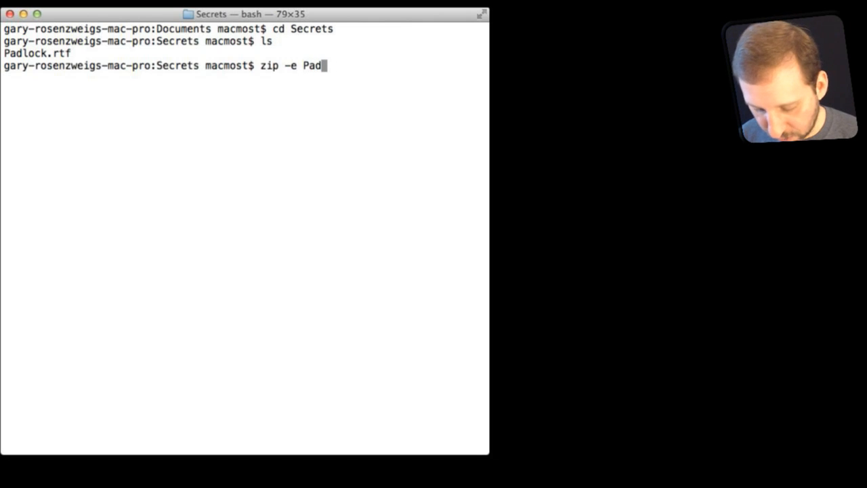
pyautogui.write('lock.zip')
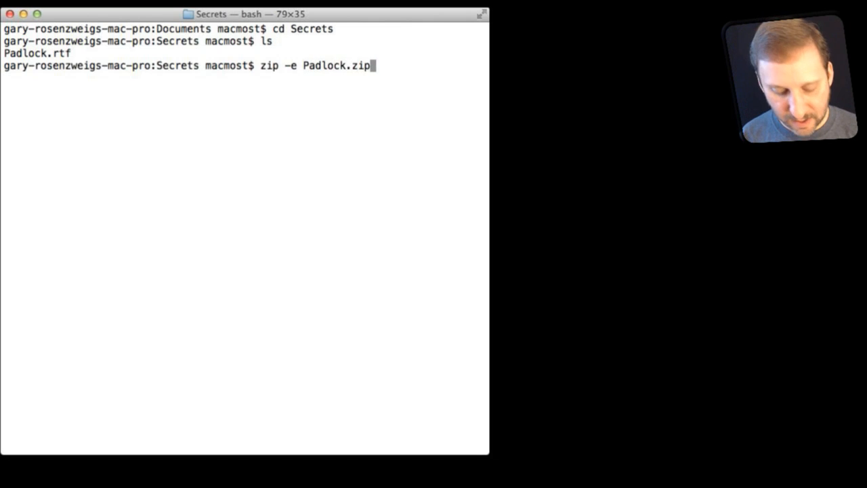
pyautogui.write('Pad')
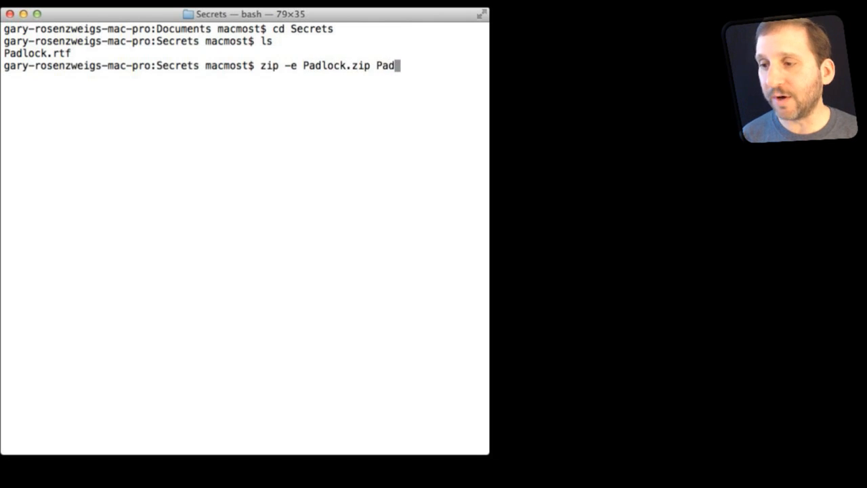
pyautogui.write('lock.rtf')
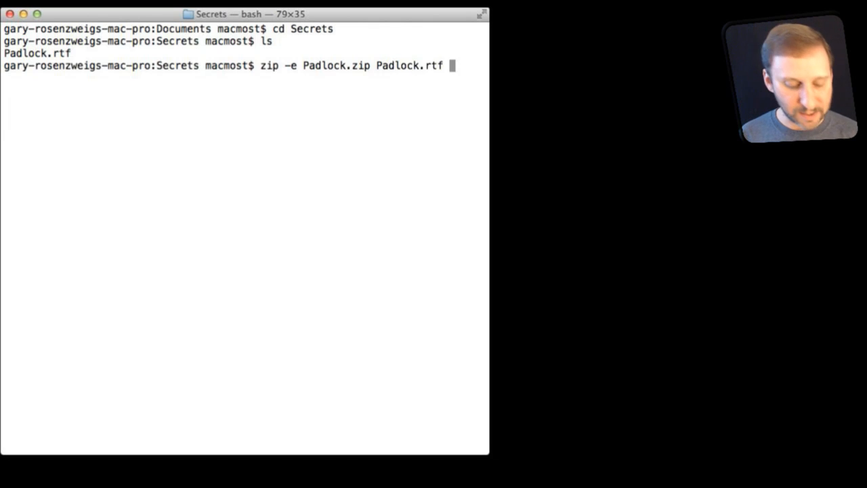
pyautogui.press('Return')
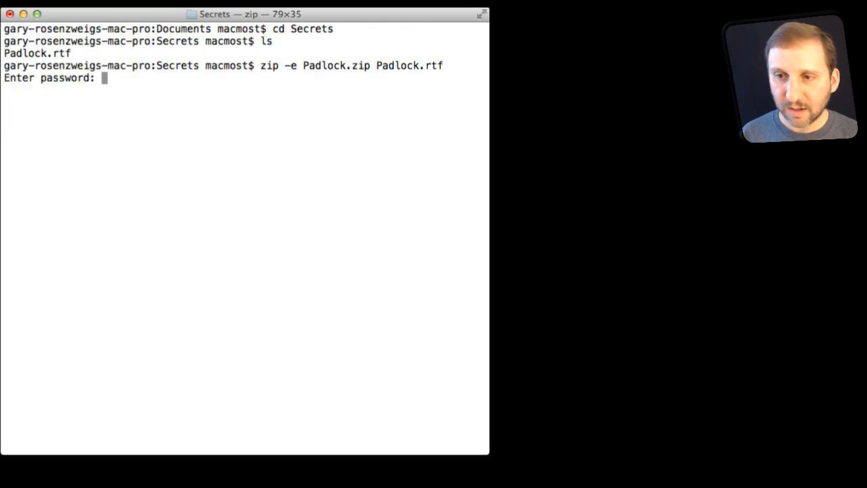
pyautogui.press('Return')
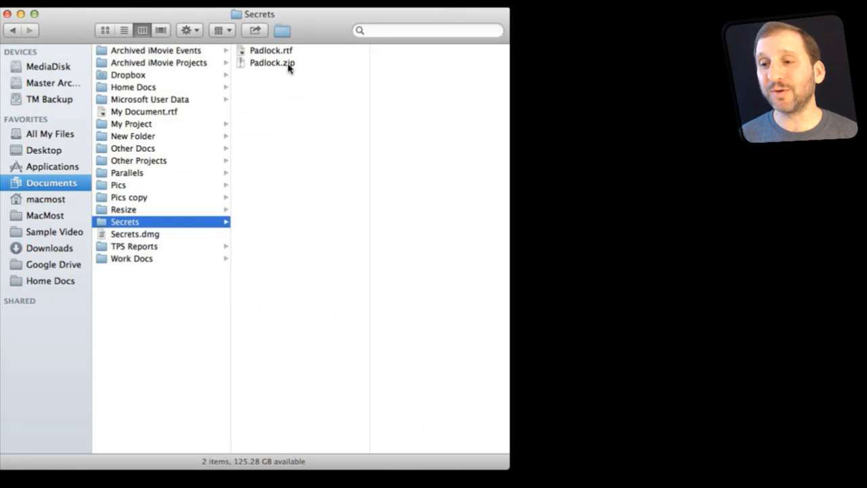
pyautogui.moveTo(256, 68)
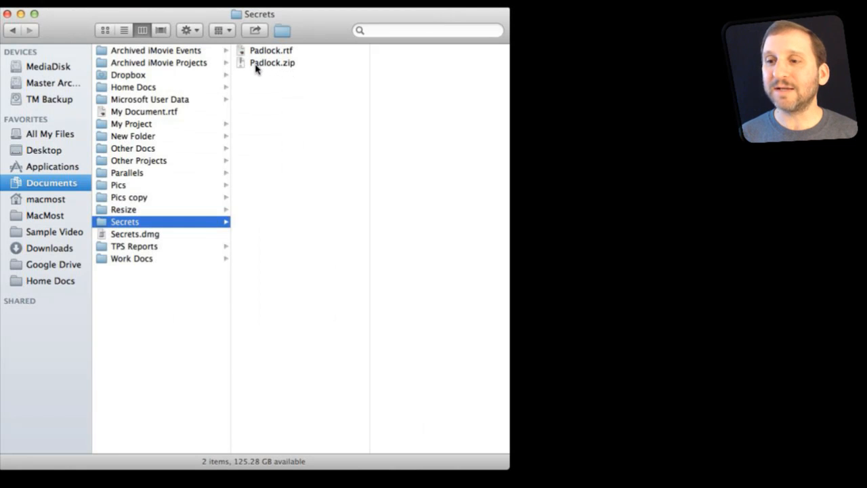
pyautogui.doubleClick(271, 62)
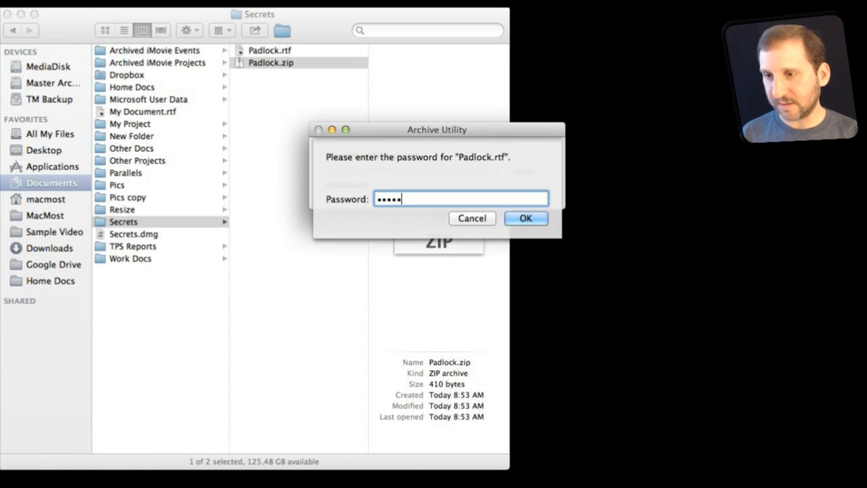
pyautogui.click(525, 217)
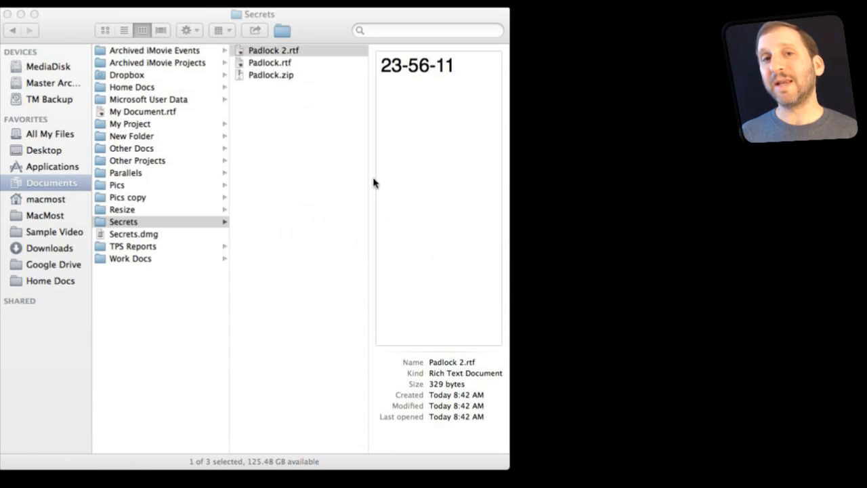
pyautogui.moveTo(269, 54)
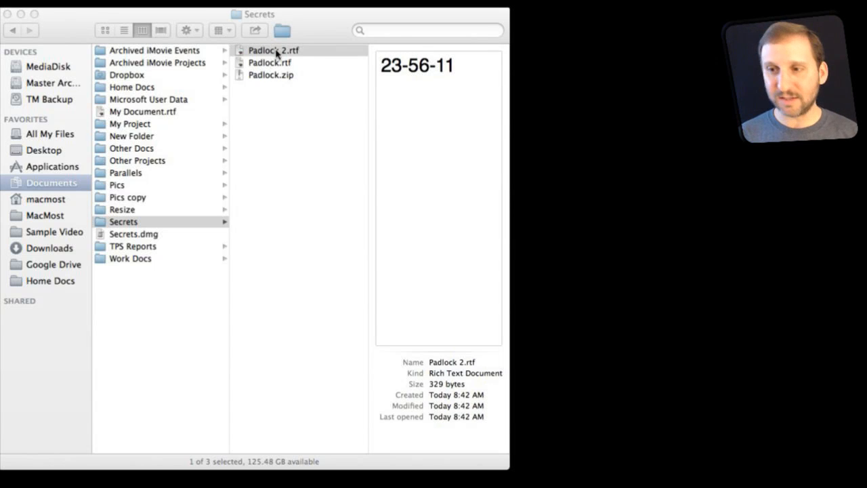
pyautogui.click(274, 50)
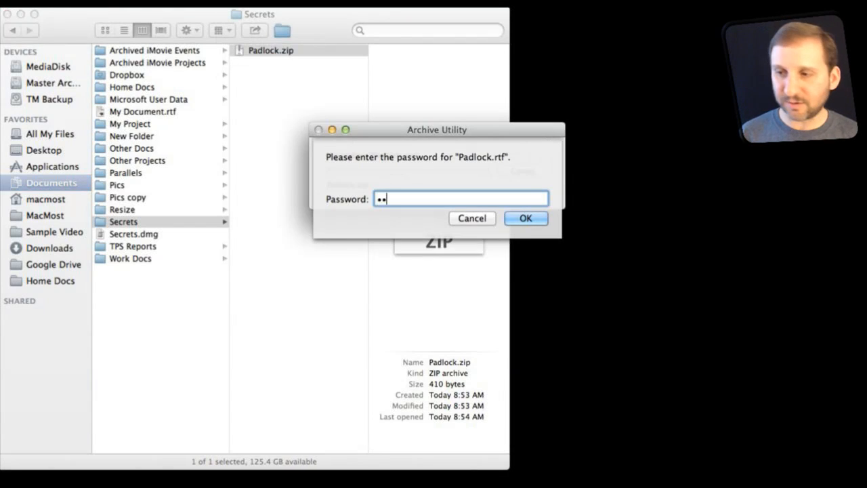
pyautogui.click(525, 217)
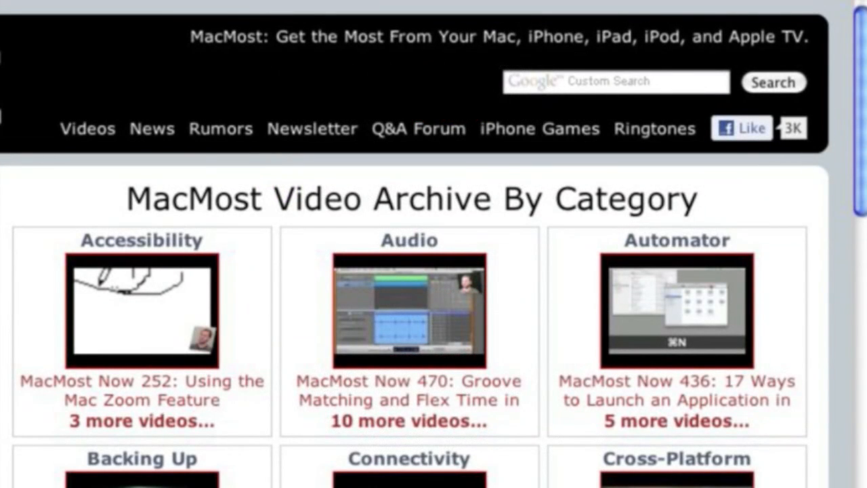
pyautogui.moveTo(95, 111)
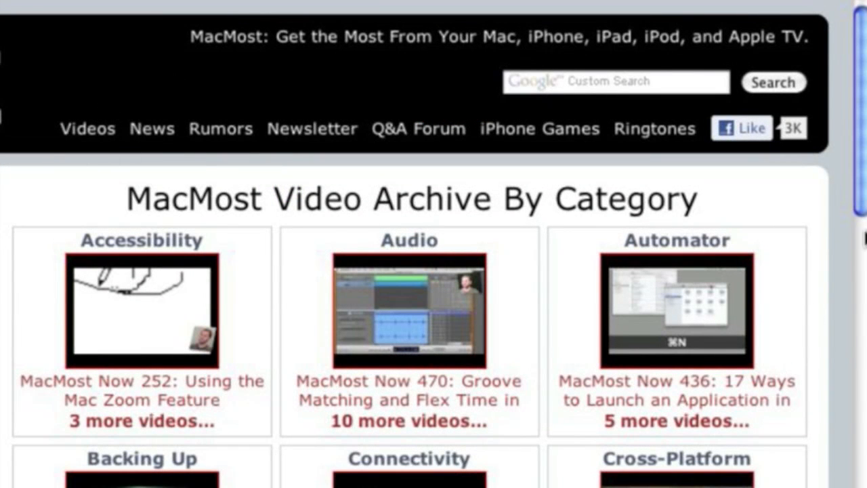
pyautogui.scroll(-3)
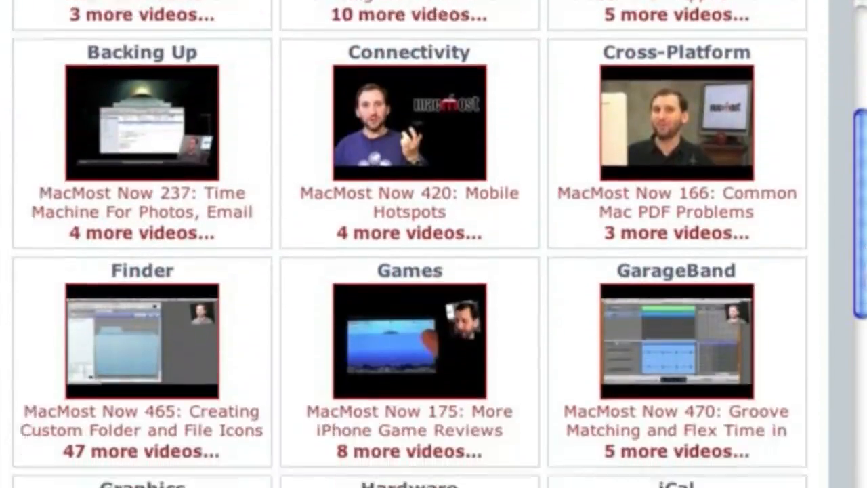
pyautogui.scroll(-3)
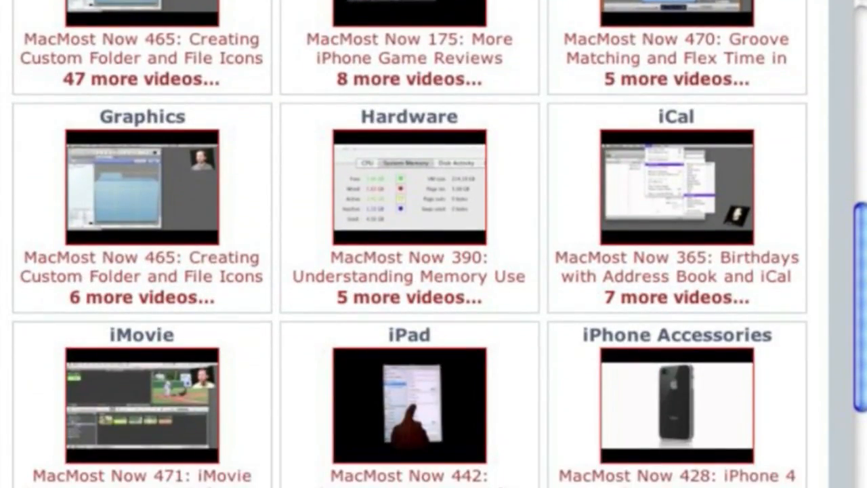